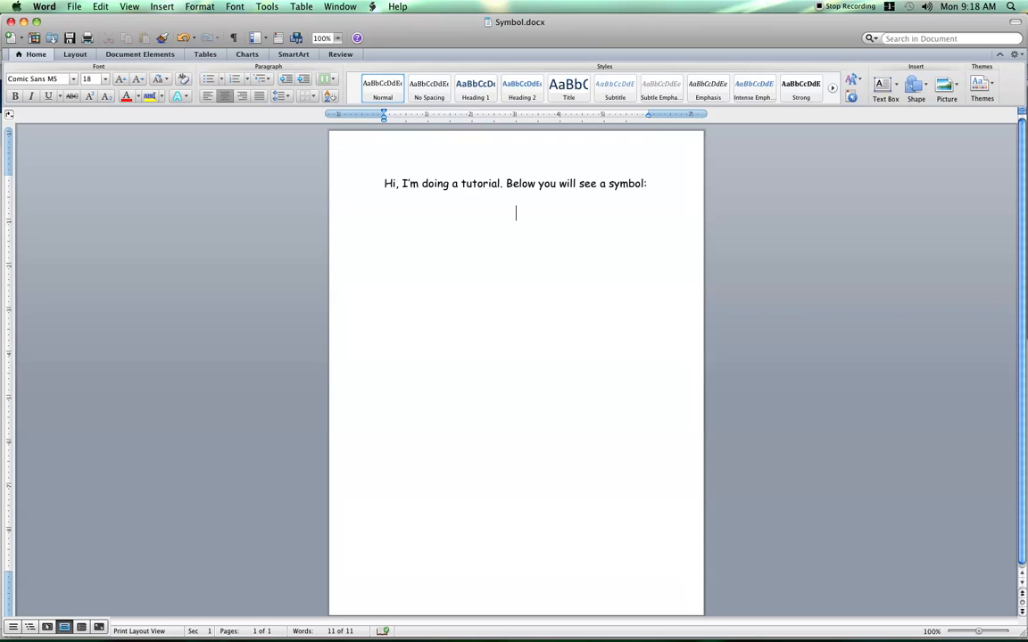
# Step: Bring up Word's Symbol Browser to insert a £ sign below the tutorial sentence
pyautogui.moveTo(385, 182); pyautogui.dragTo(646, 182)
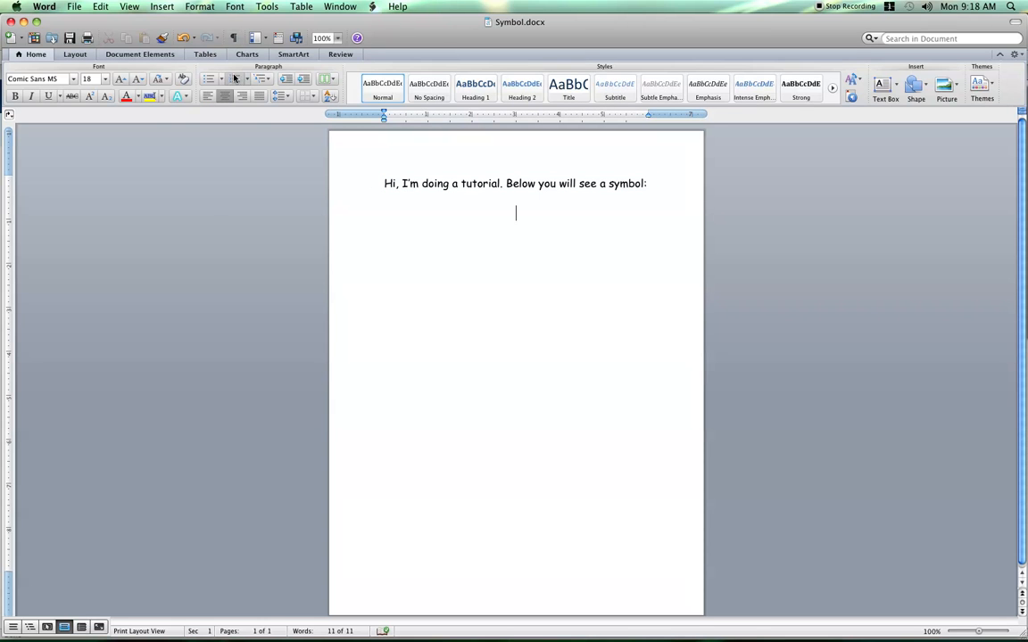
pyautogui.click(160, 7)
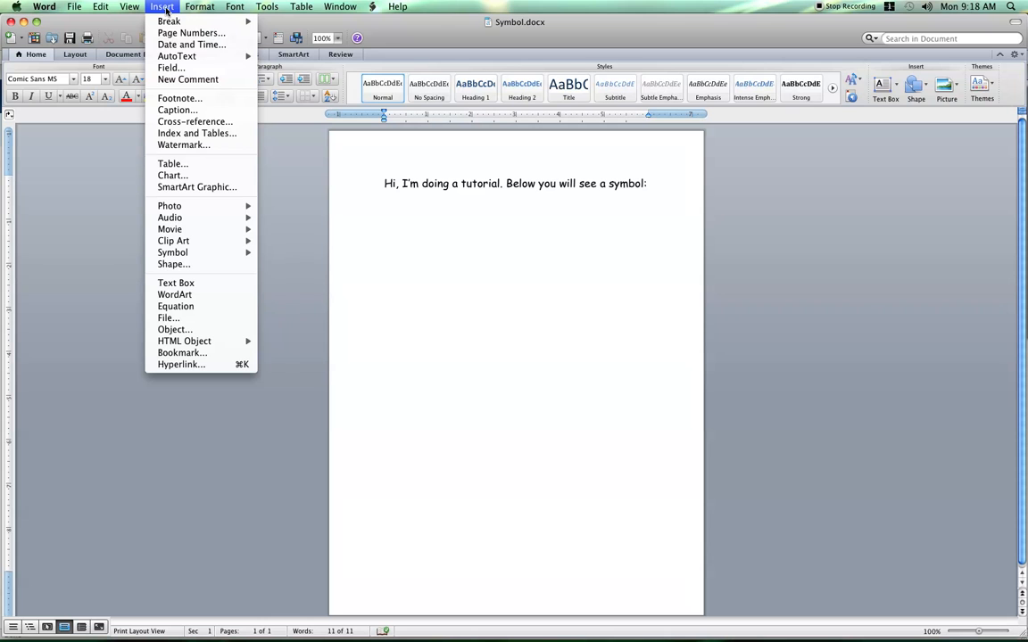
pyautogui.moveTo(171, 253)
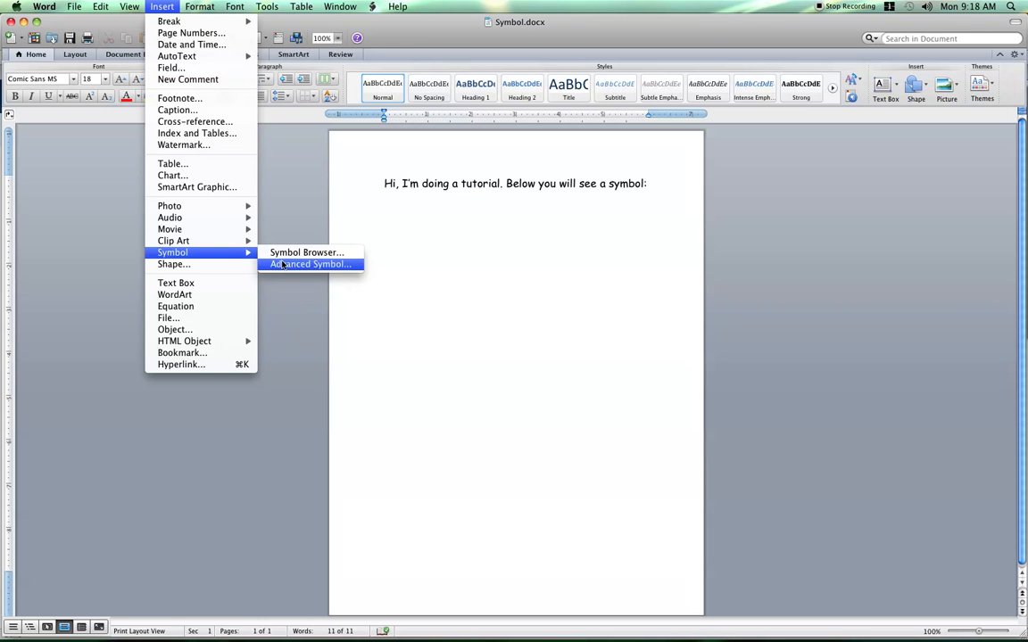
pyautogui.click(307, 254)
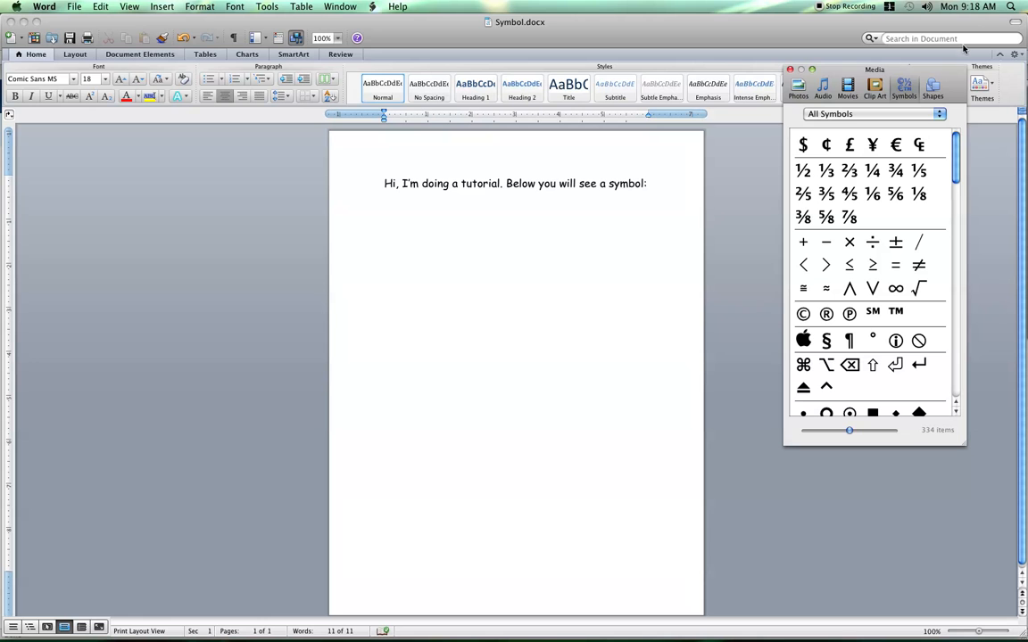
pyautogui.moveTo(960, 171)
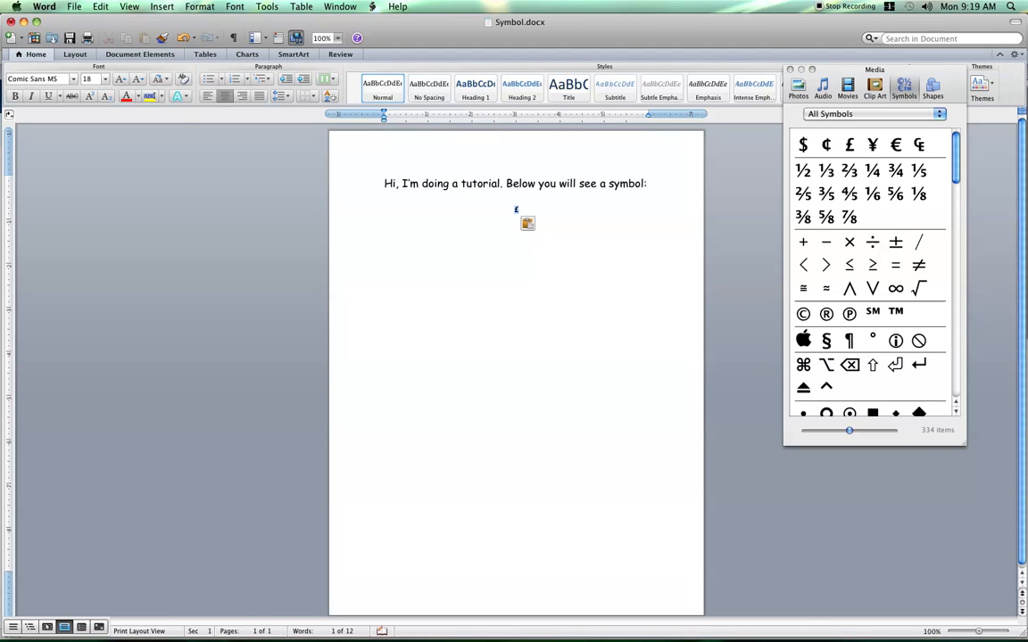
# Step: Keep the £ as plain text and add 129 after it so the line reads £129
pyautogui.click(528, 223)
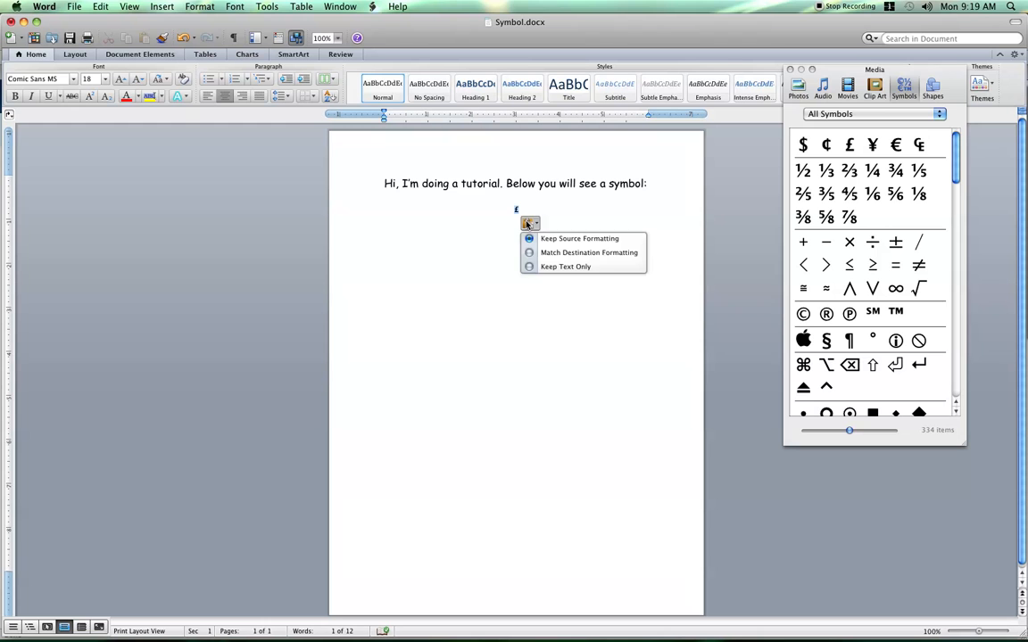
pyautogui.moveTo(566, 268)
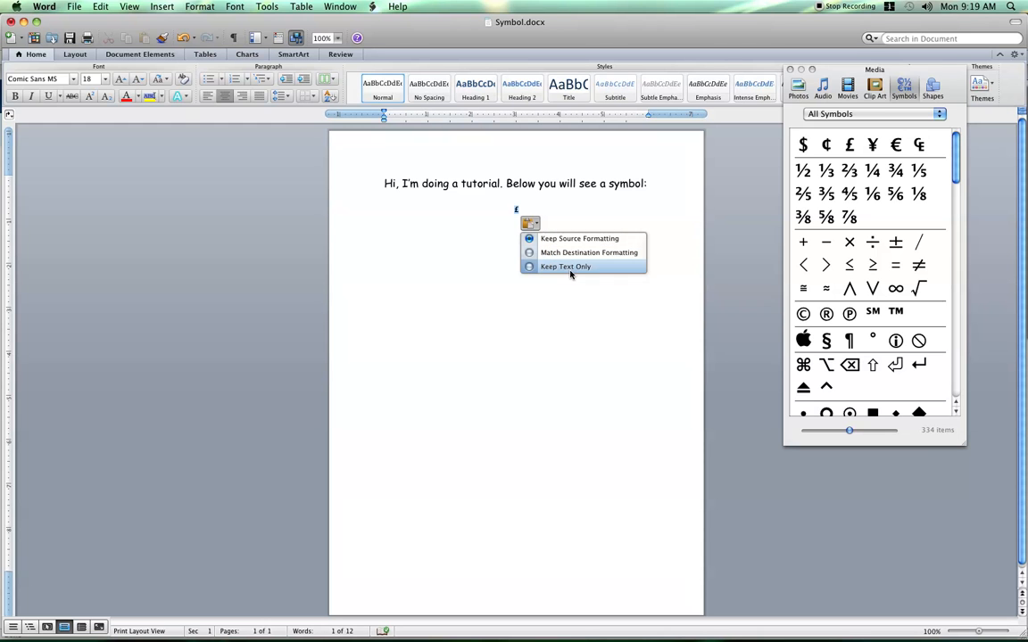
pyautogui.click(563, 267)
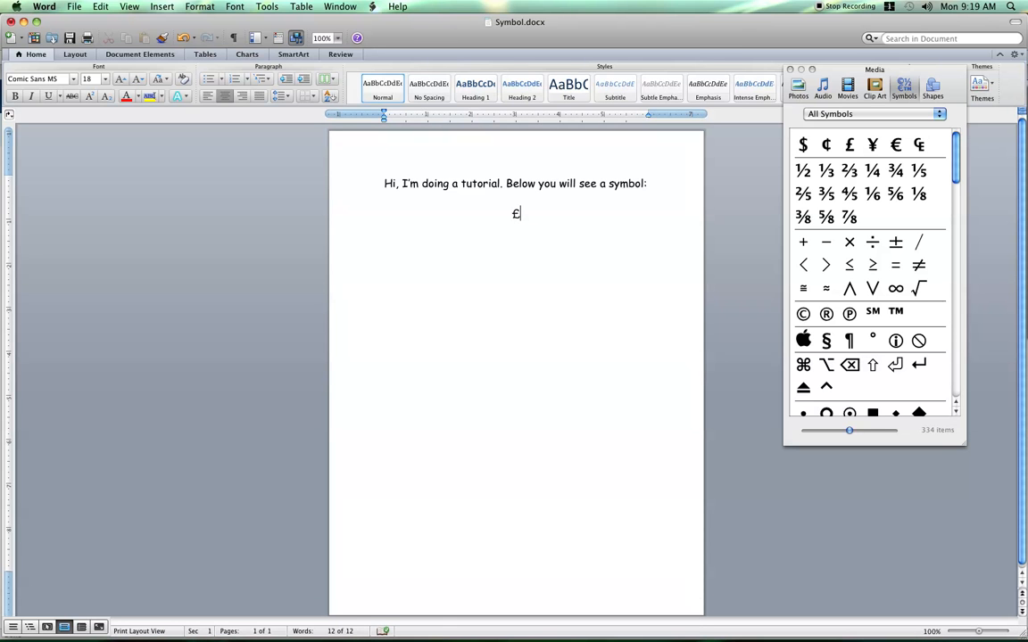
pyautogui.write('129')
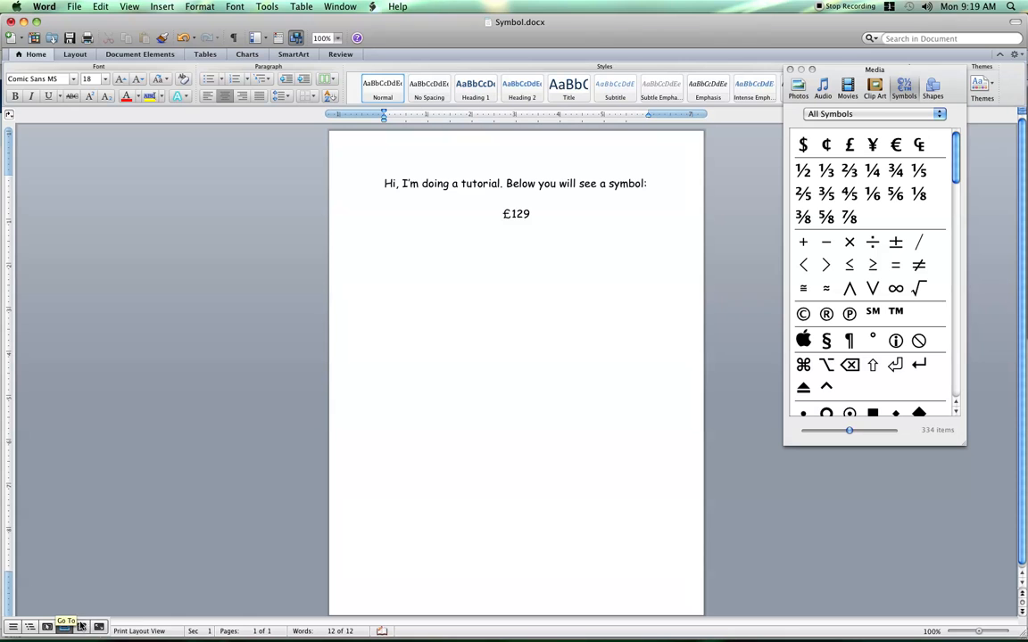
pyautogui.click(528, 214)
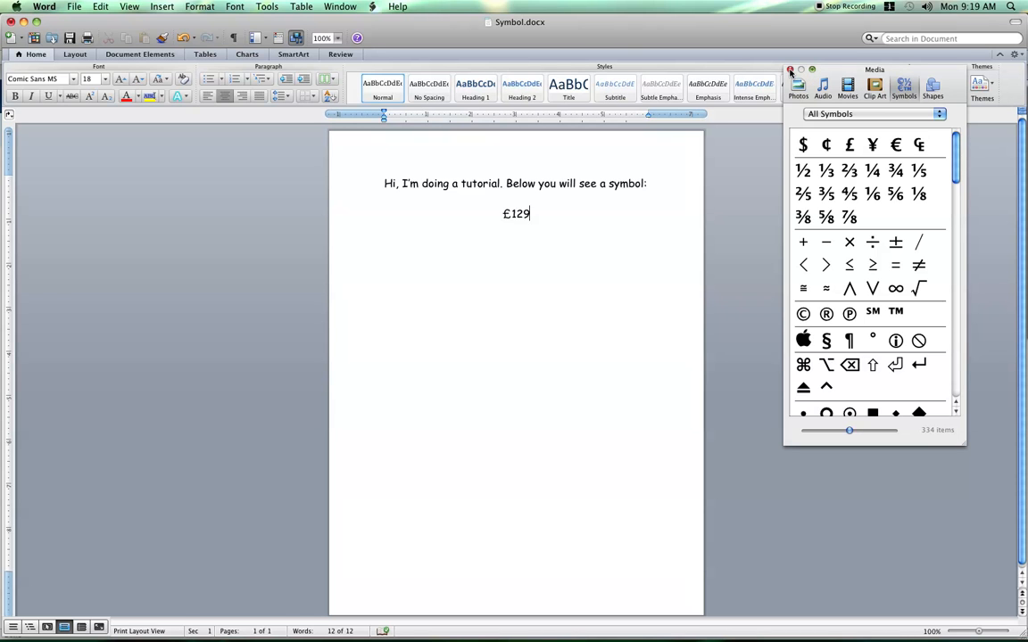
# Step: Close the Symbol Browser and reach Language & Text > Input Sources in System Preferences
pyautogui.click(788, 67)
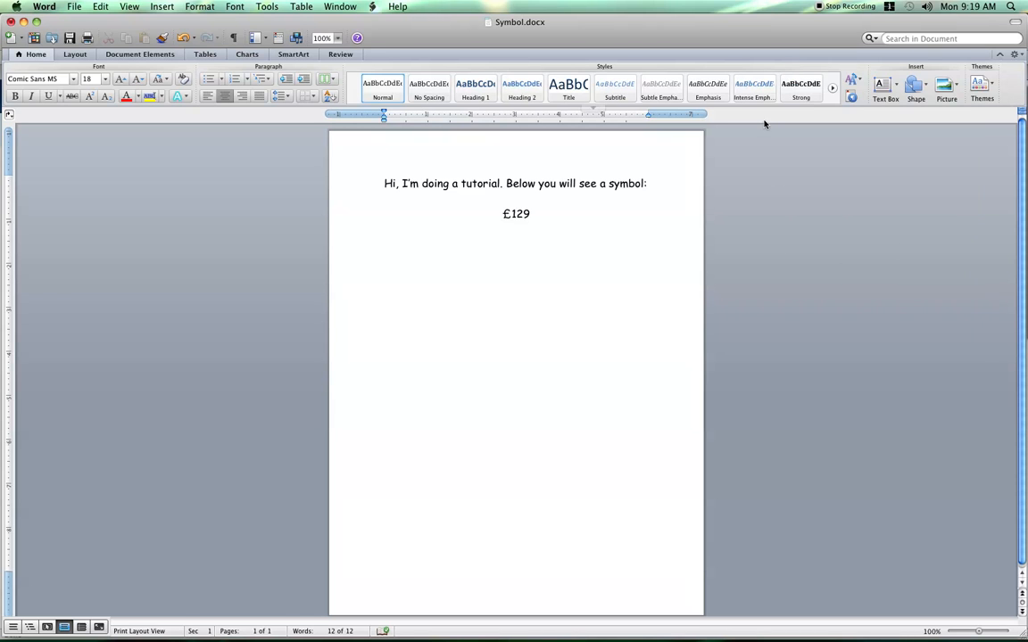
pyautogui.click(16, 7)
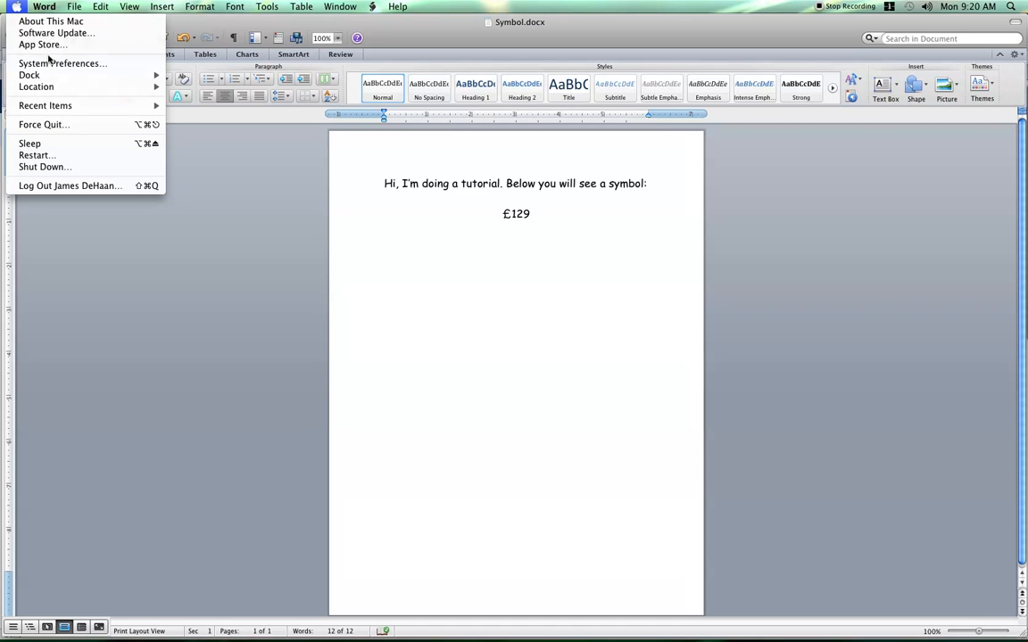
pyautogui.click(57, 62)
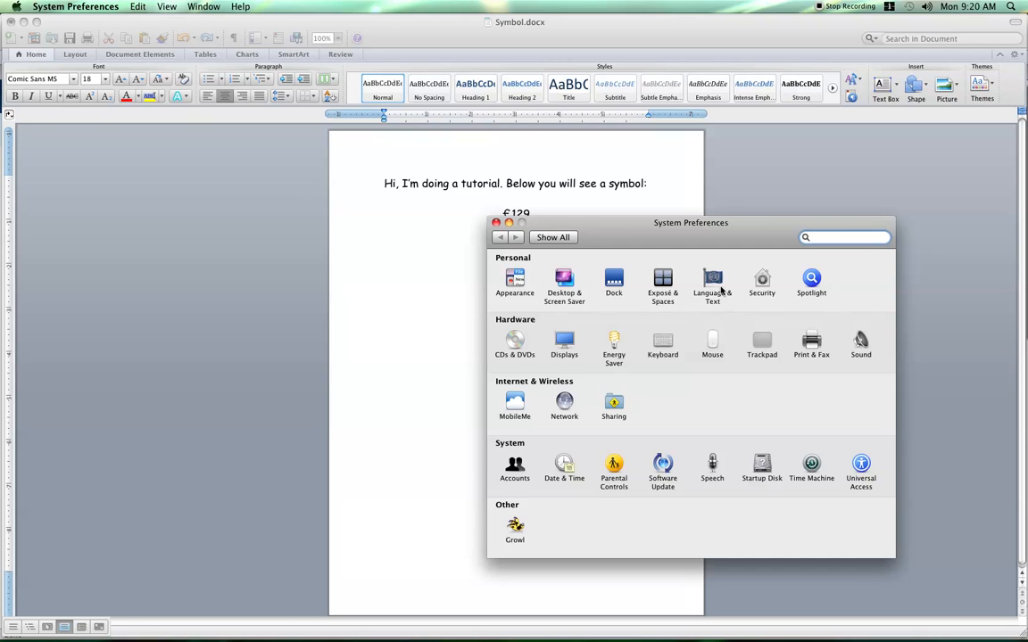
pyautogui.click(712, 284)
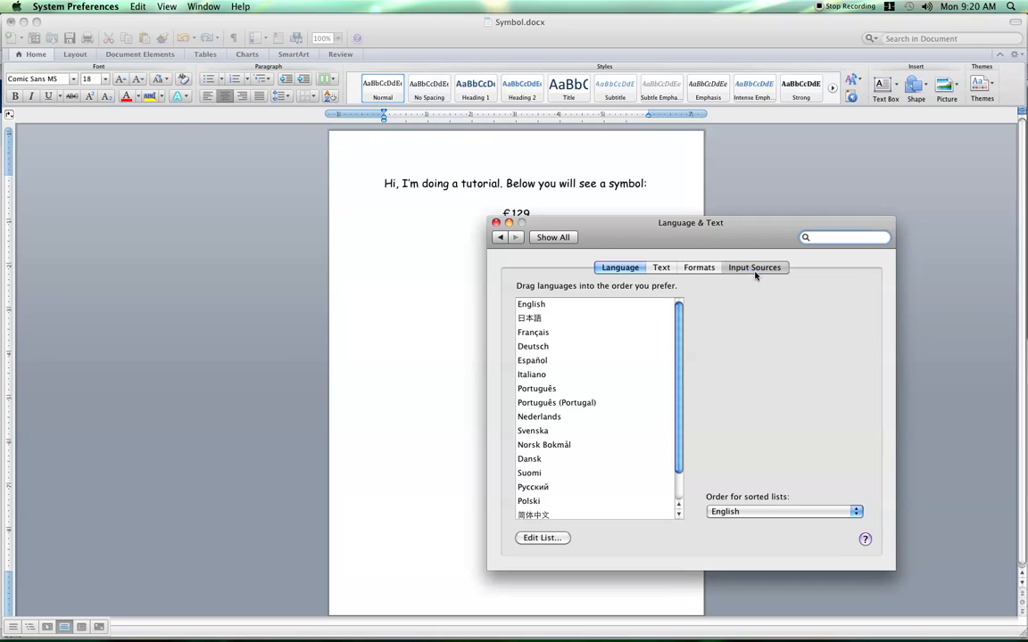
pyautogui.click(753, 268)
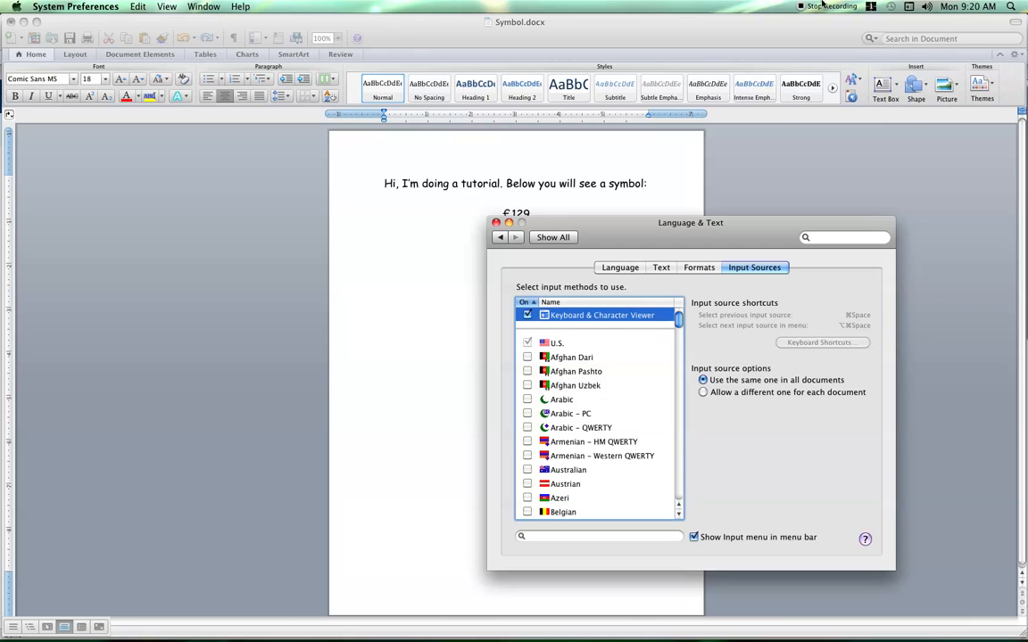
pyautogui.moveTo(710, 248)
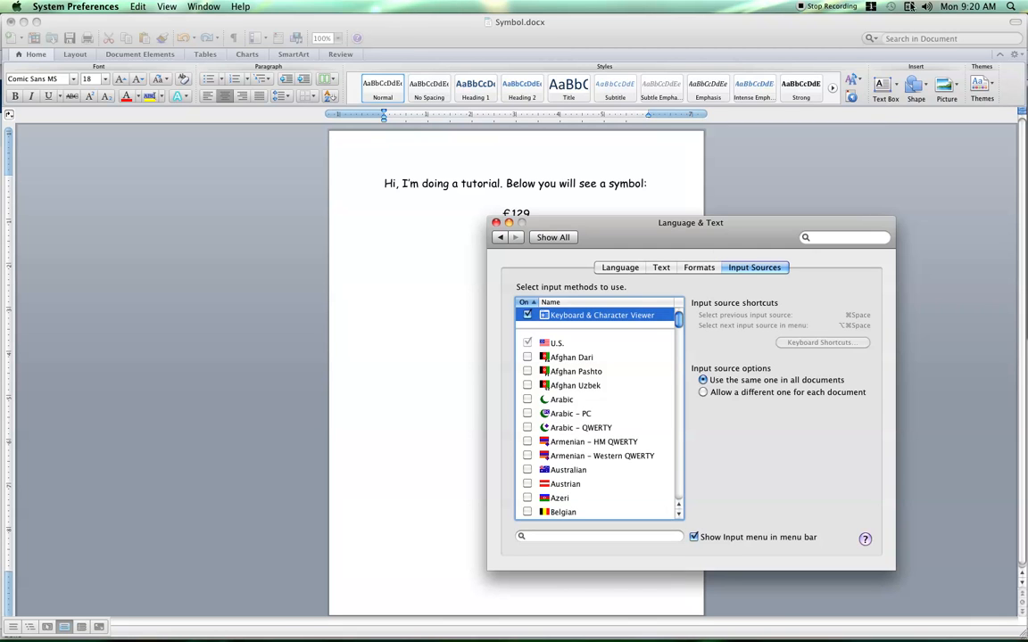
# Step: Show the Character Viewer palette from the menu-bar input menu
pyautogui.click(888, 8)
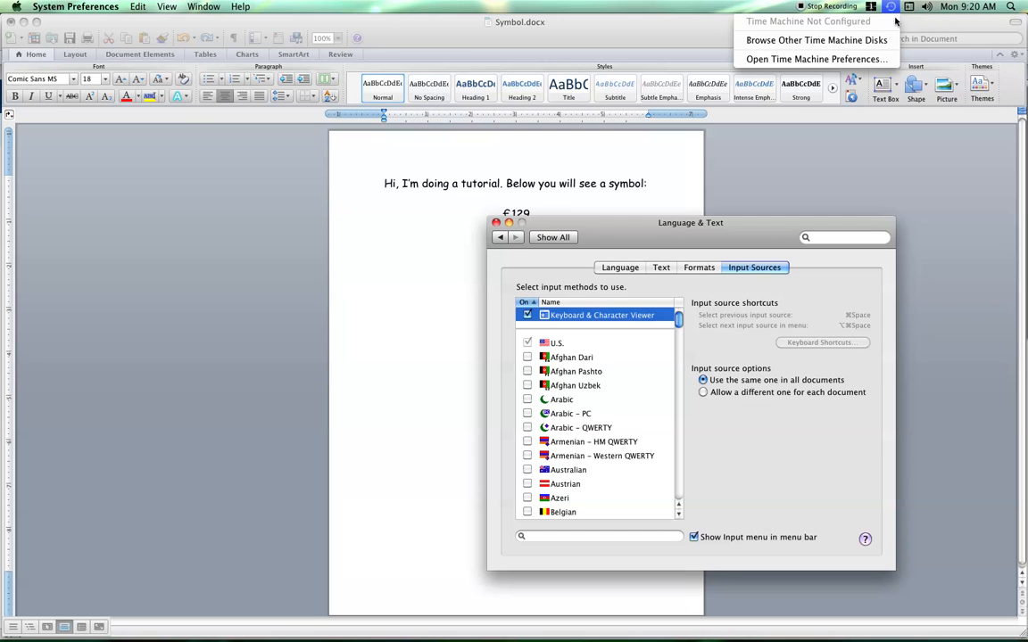
pyautogui.click(909, 7)
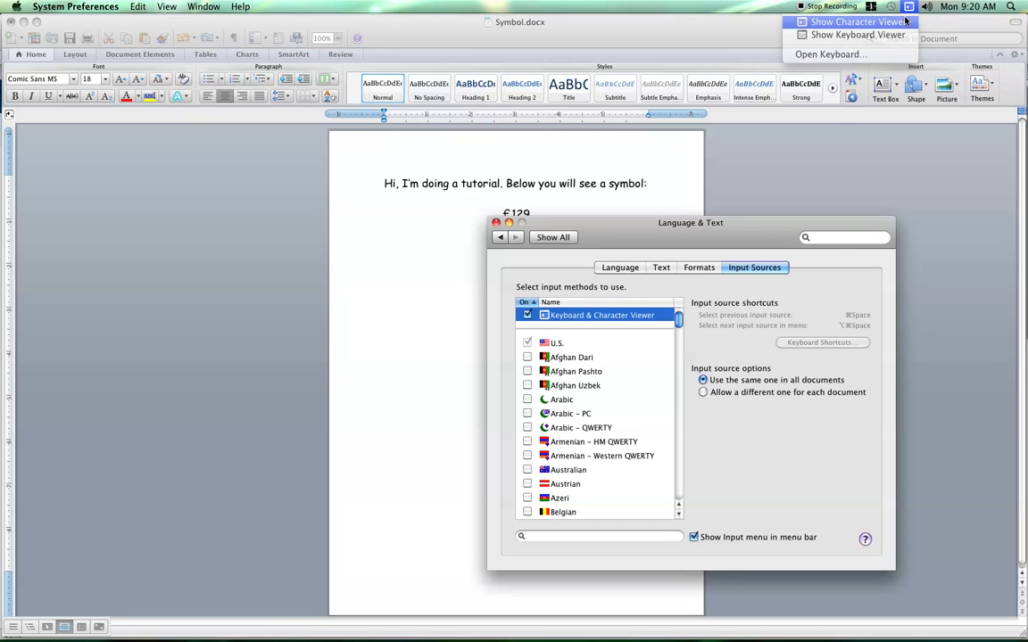
pyautogui.click(859, 21)
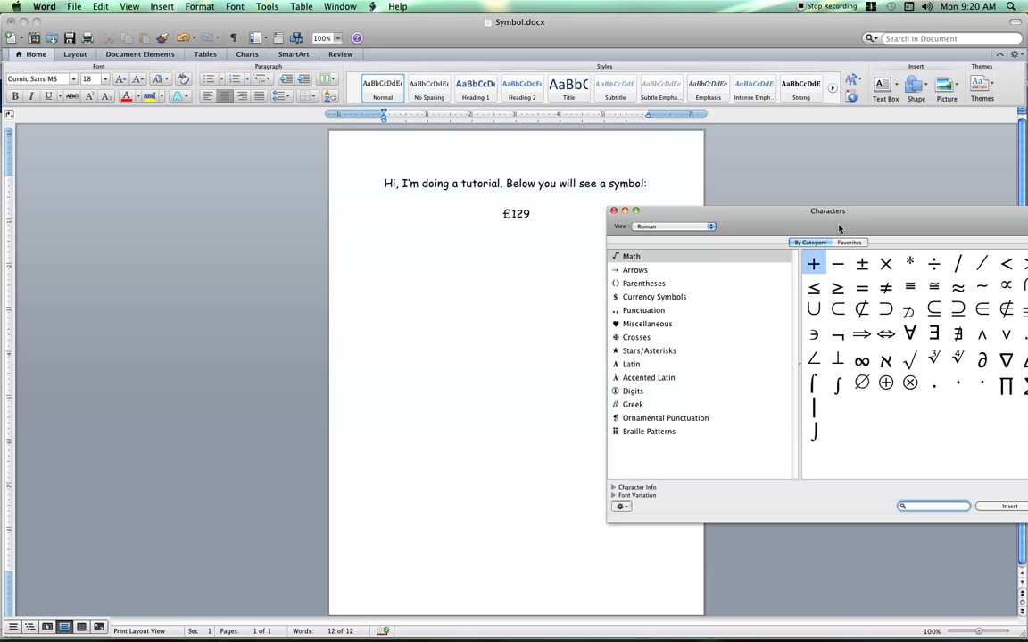
pyautogui.moveTo(605, 260)
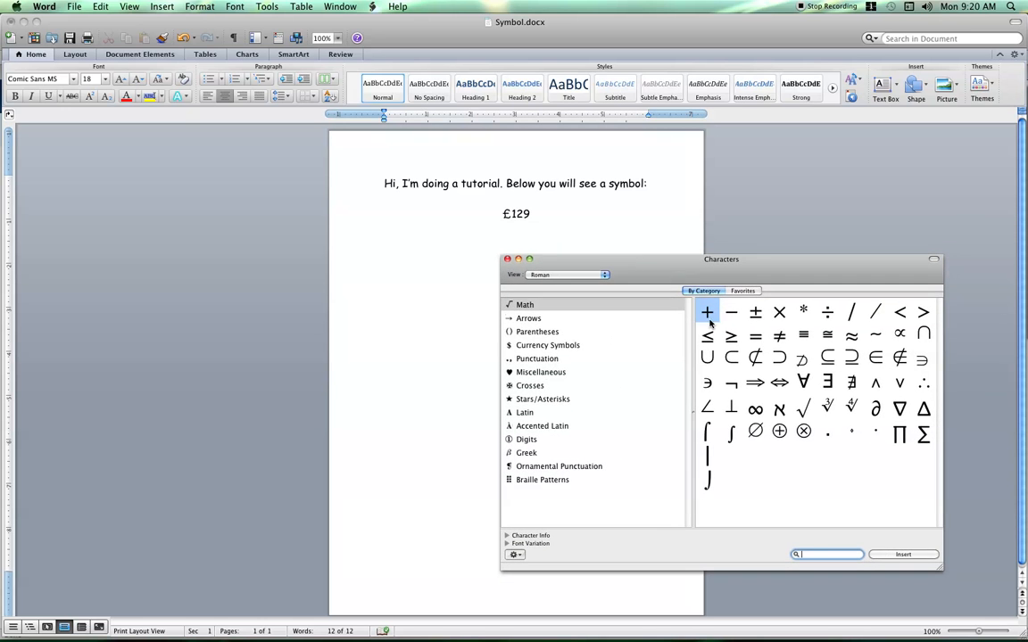
# Step: Browse Arrows, Punctuation and Miscellaneous, then insert Greek Ψ after £129
pyautogui.click(528, 317)
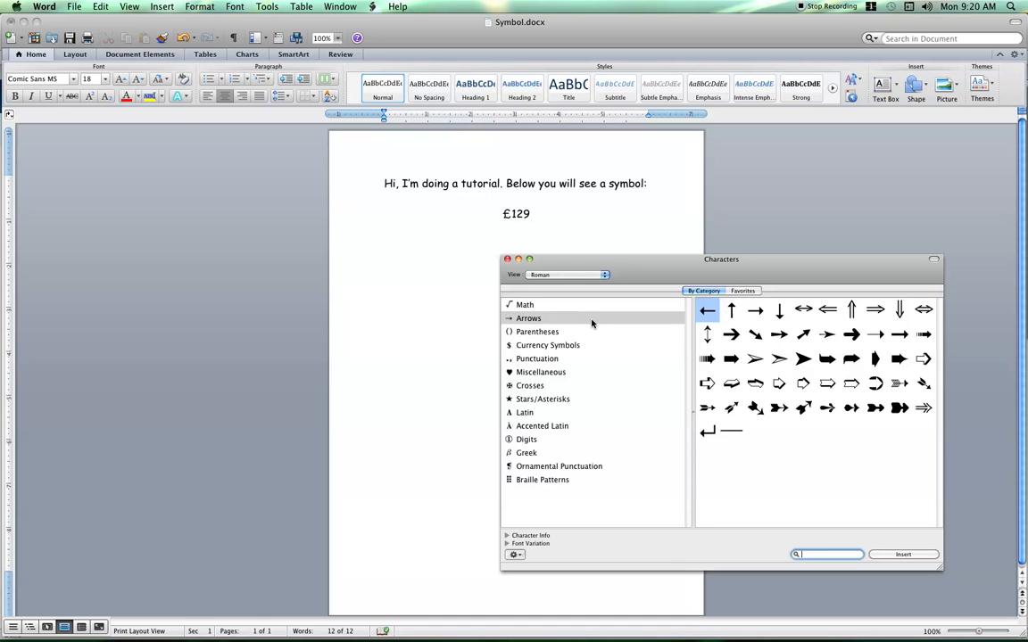
pyautogui.click(537, 357)
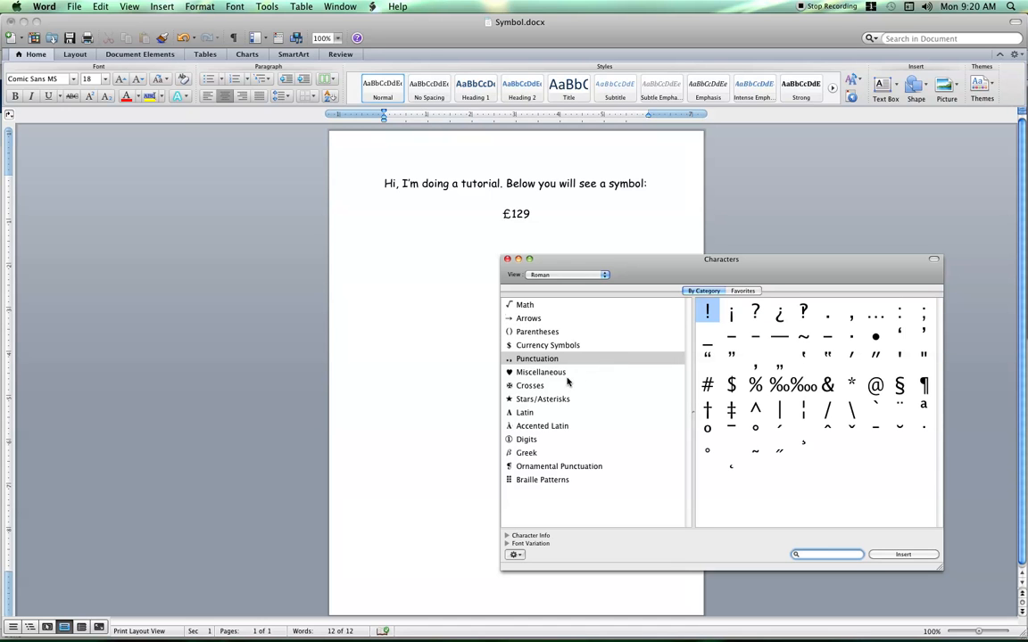
pyautogui.click(541, 373)
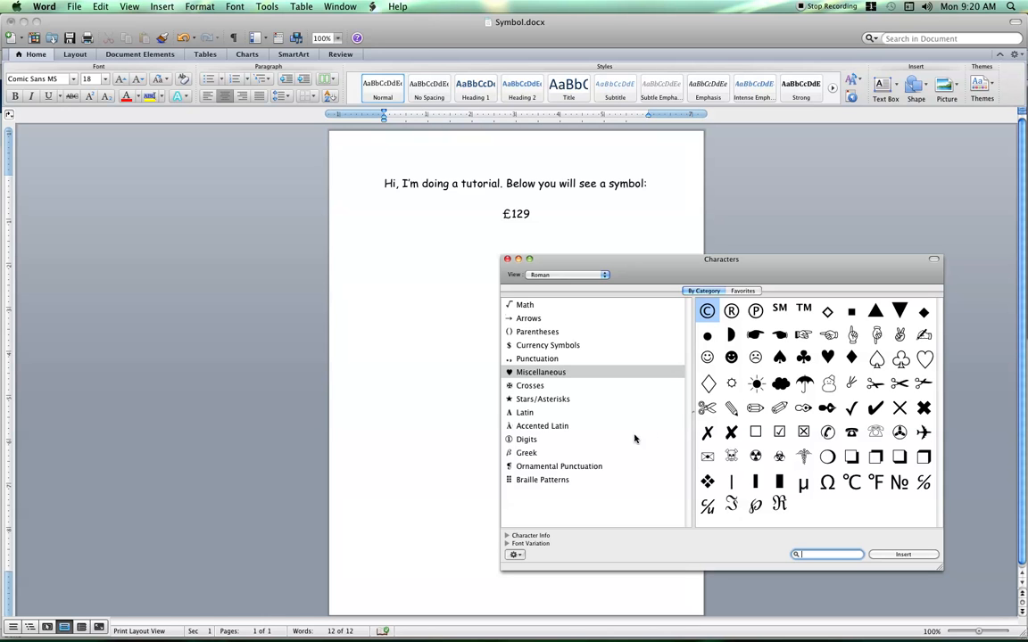
pyautogui.click(526, 453)
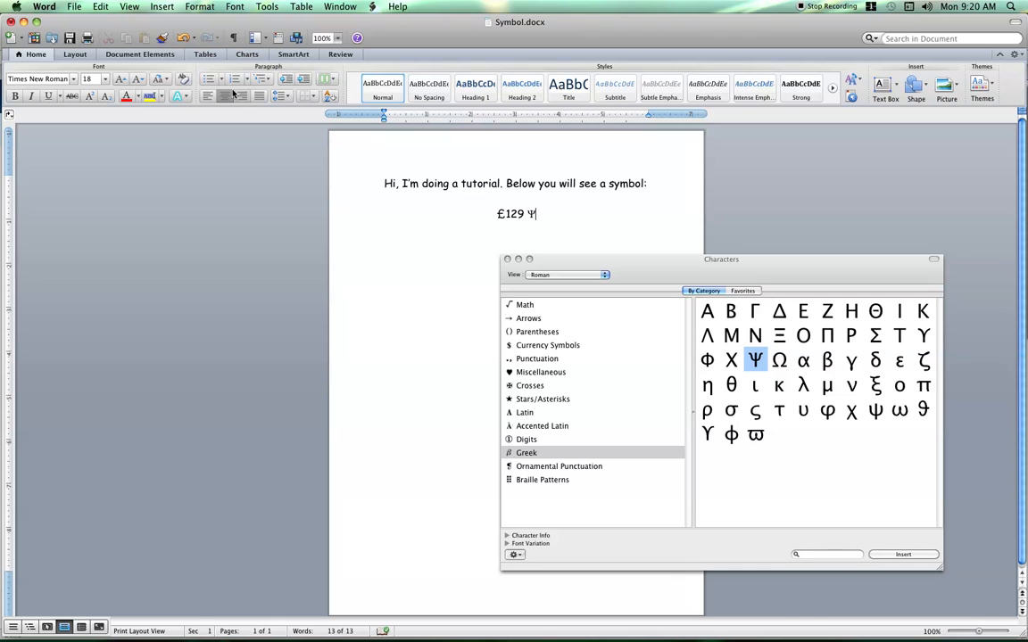
pyautogui.click(39, 78)
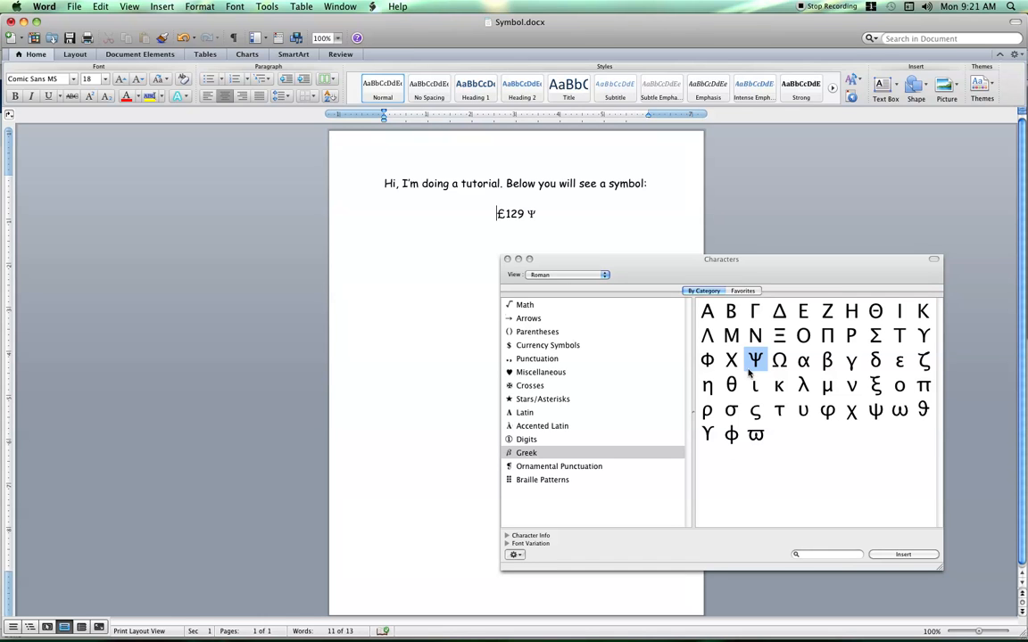
pyautogui.moveTo(757, 361)
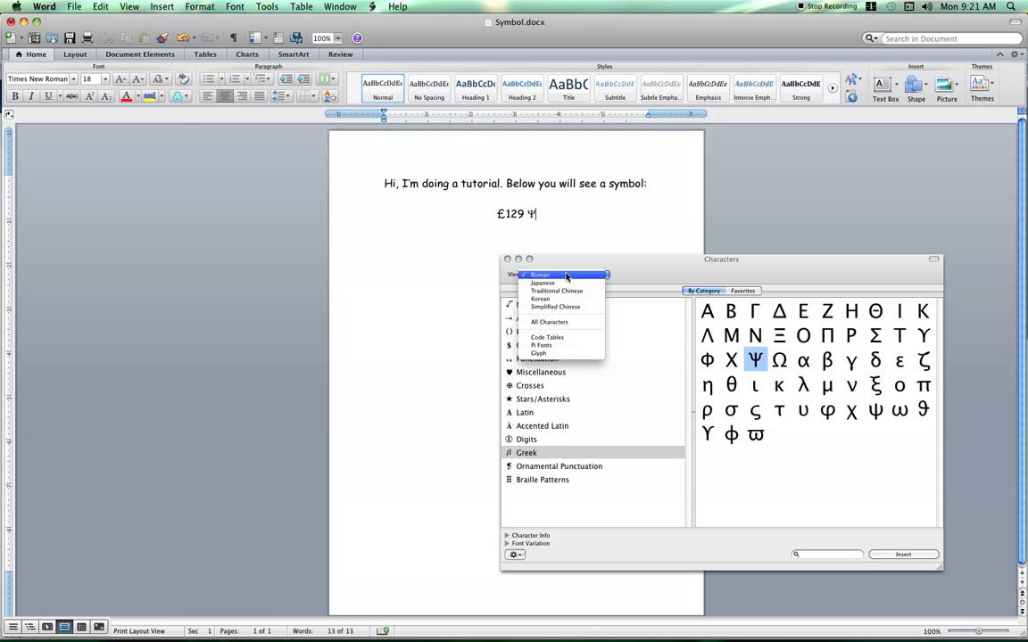
# Step: View the Traditional Chinese and All Characters sets, then close the Character Viewer
pyautogui.click(539, 275)
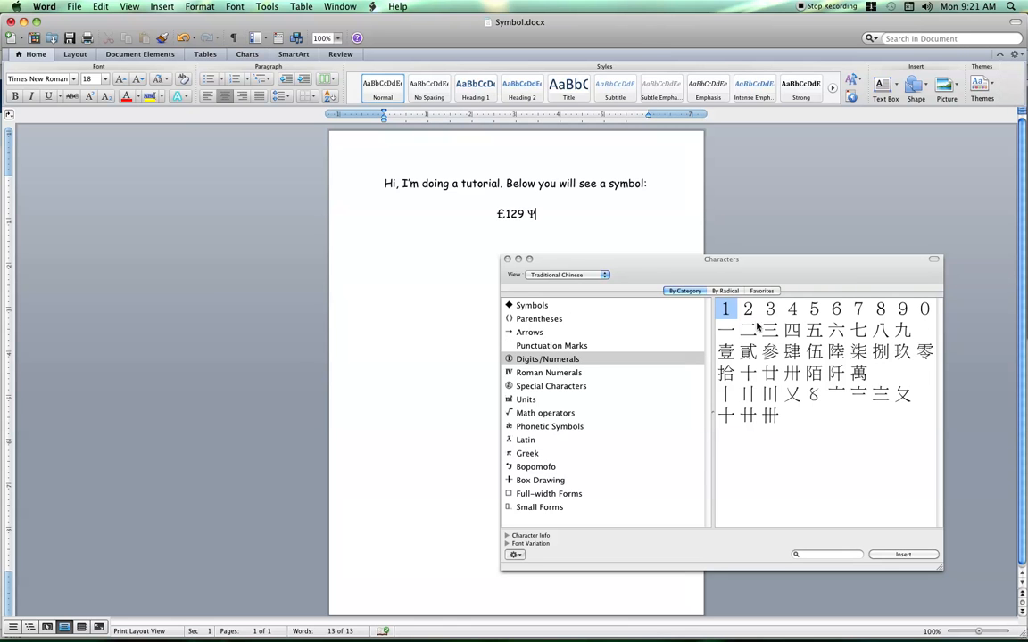
pyautogui.click(792, 373)
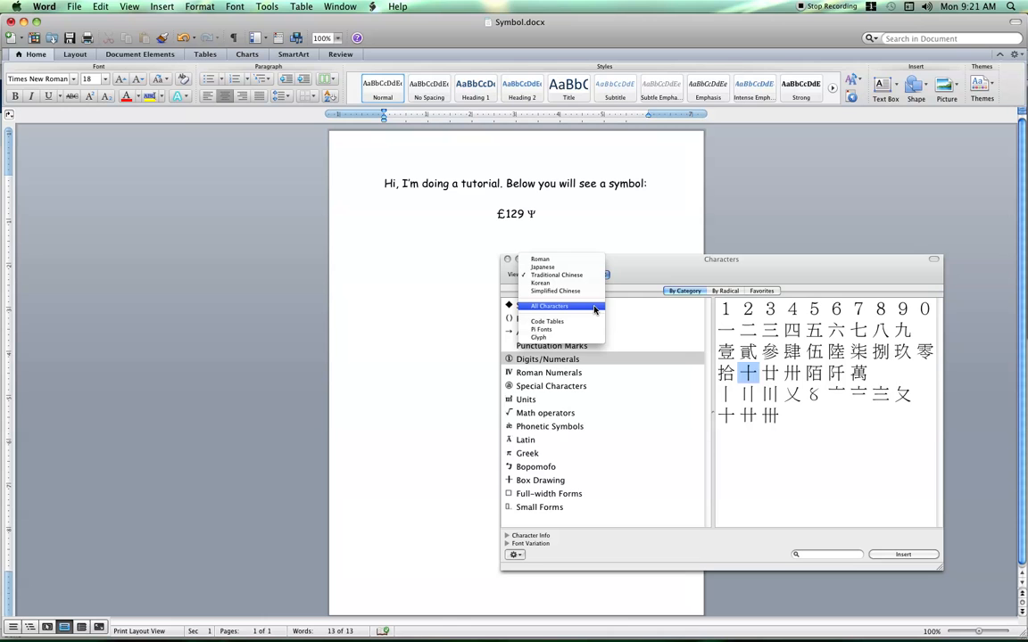
pyautogui.click(550, 307)
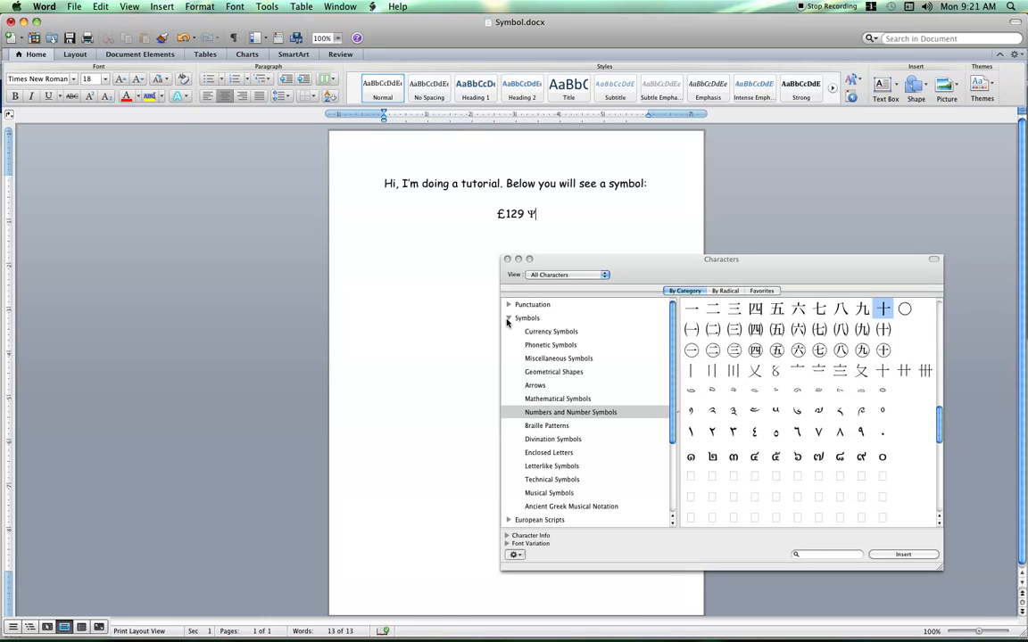
pyautogui.moveTo(589, 285)
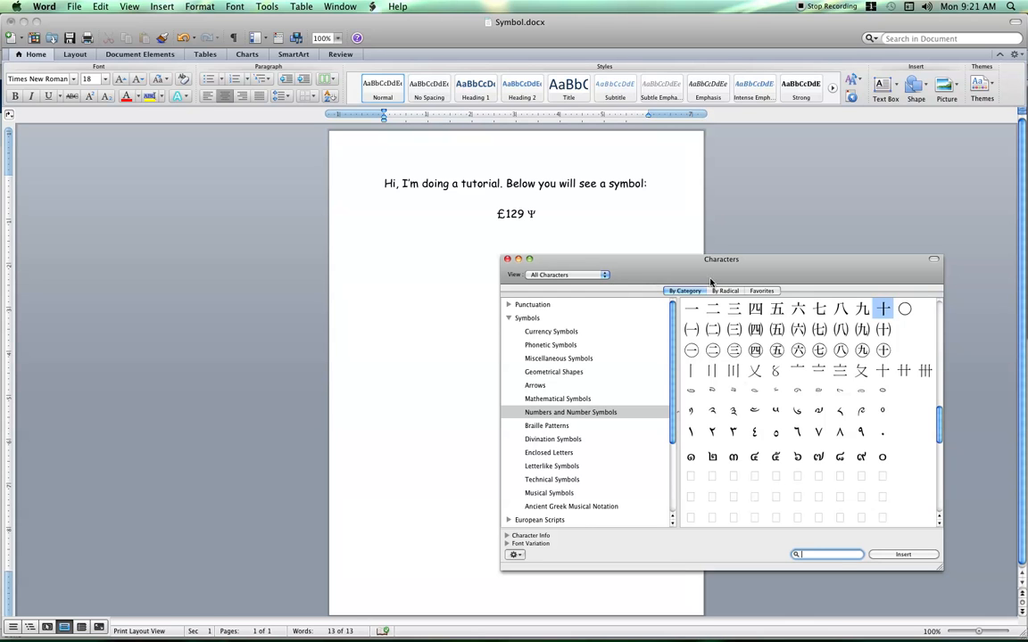
pyautogui.moveTo(535, 266)
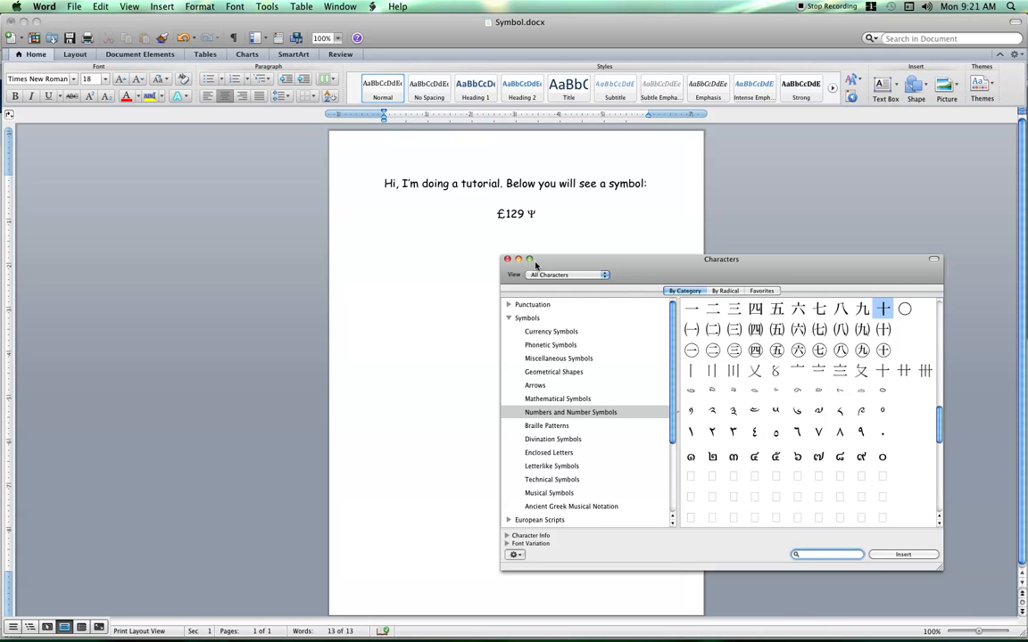
pyautogui.click(507, 259)
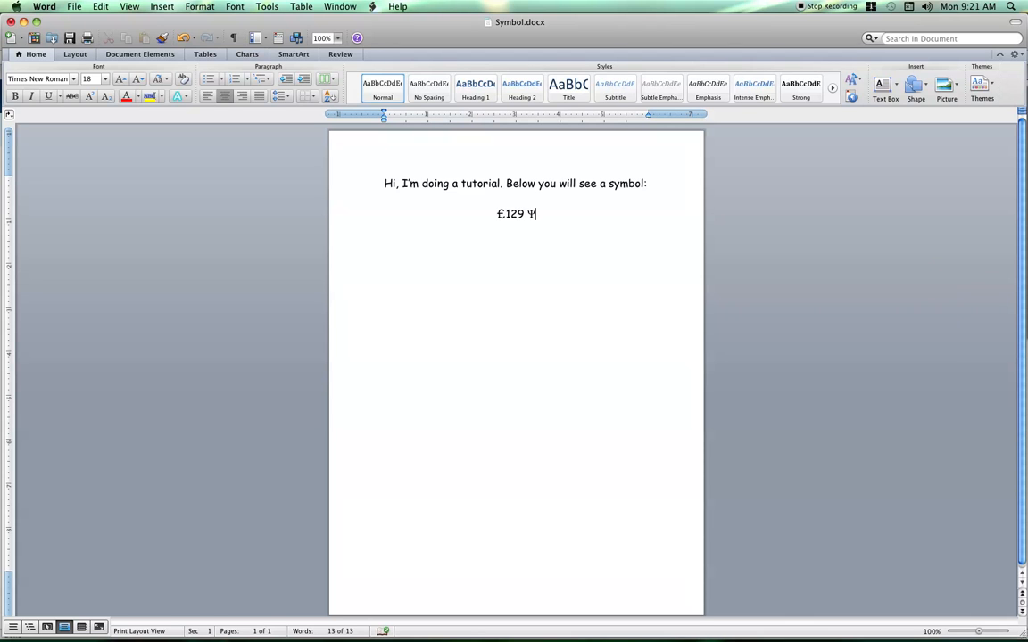